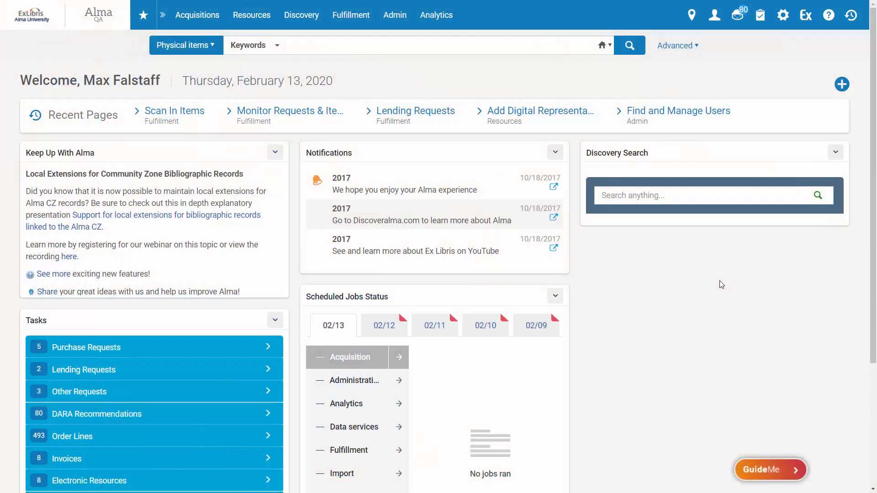
Go to the Scan In Items page from the home dashboard's recent pages
{"action": "left_click", "coordinate": [351, 15]}
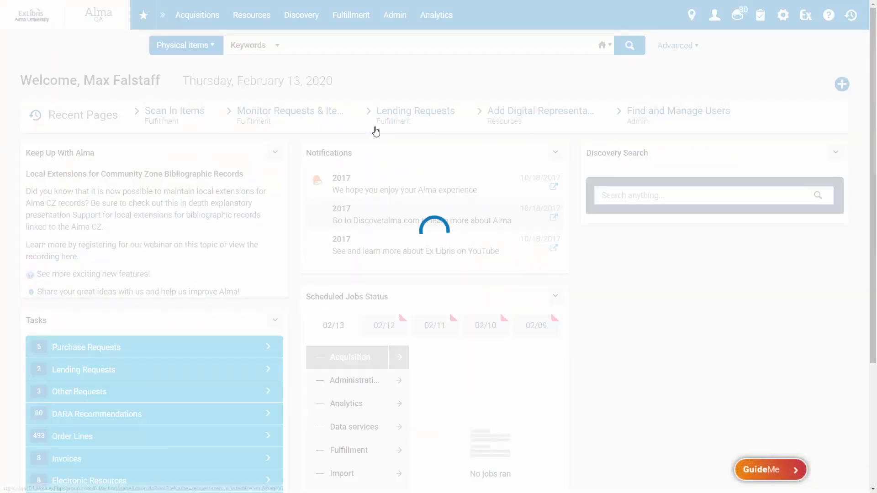
Scan in barcode AU24608 (Packing for Mars) and accept removal of its missing status
{"action": "left_click", "coordinate": [174, 110]}
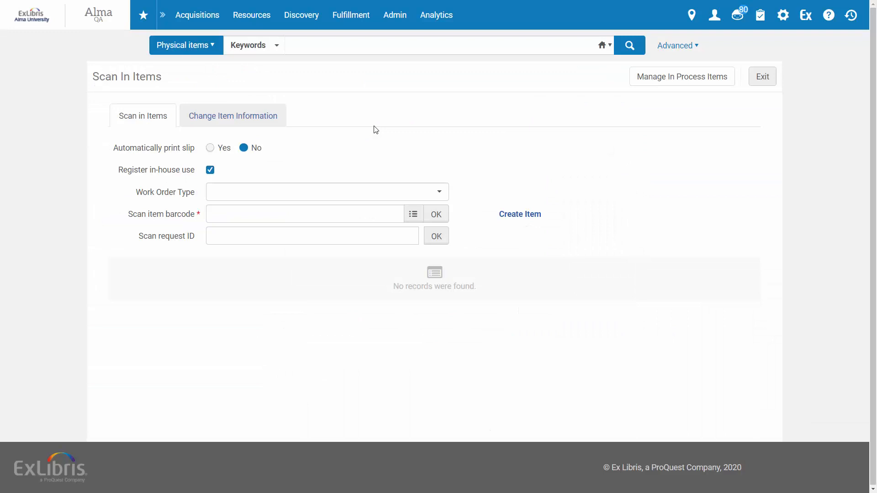
{"action": "type", "text": "AU24608"}
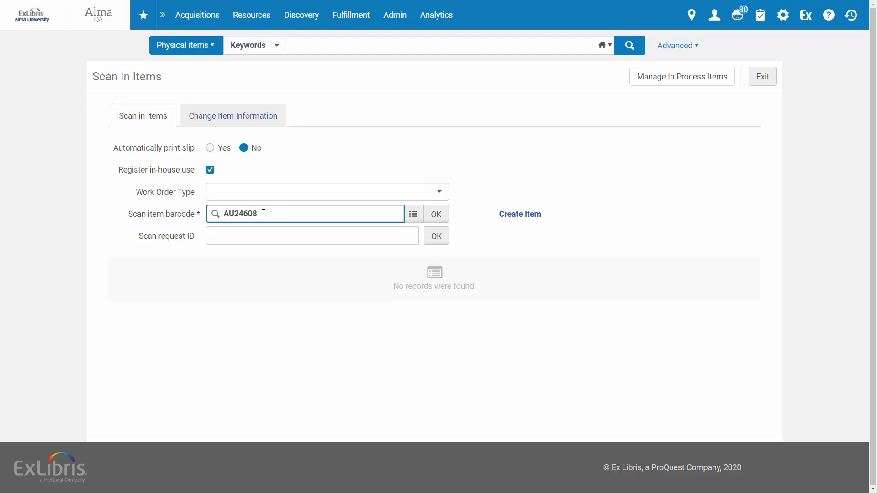
{"action": "left_click", "coordinate": [436, 213]}
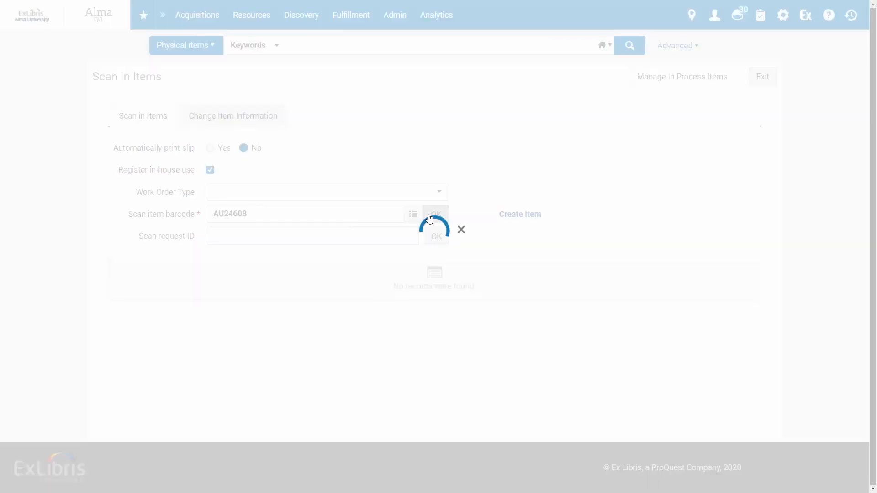
{"action": "left_click", "coordinate": [436, 214]}
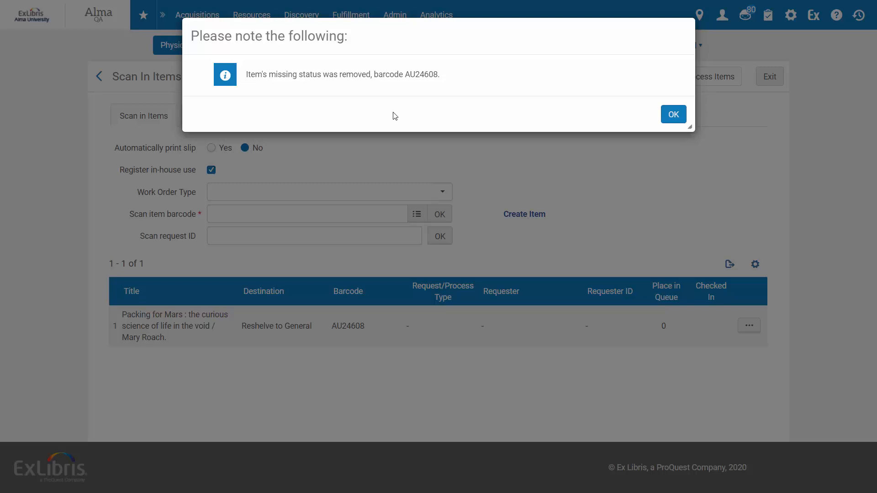
{"action": "mouse_move", "coordinate": [359, 91]}
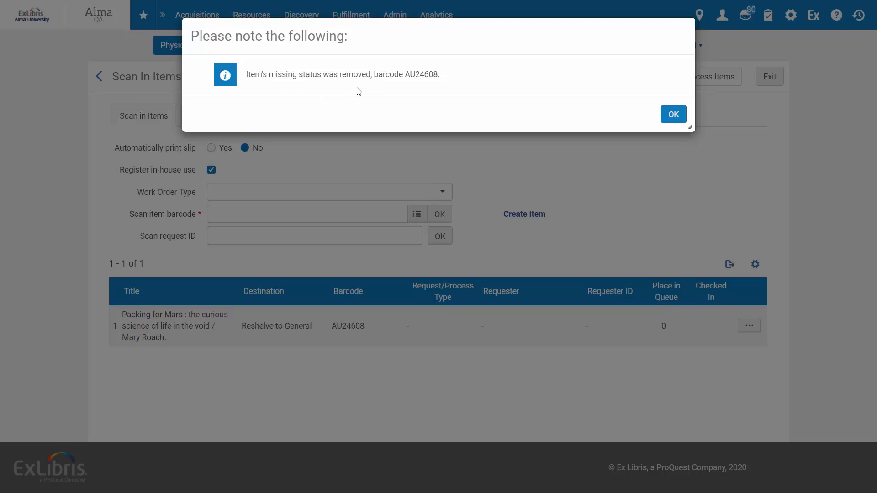
{"action": "mouse_move", "coordinate": [658, 119]}
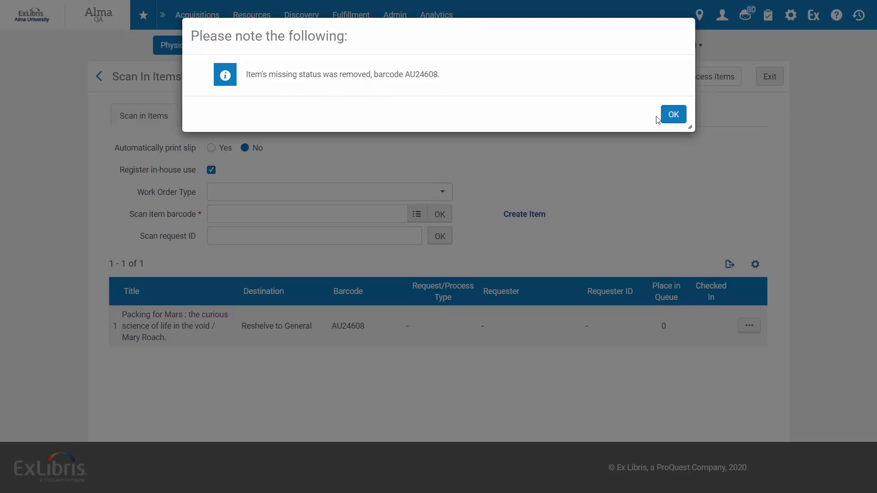
{"action": "left_click", "coordinate": [673, 115]}
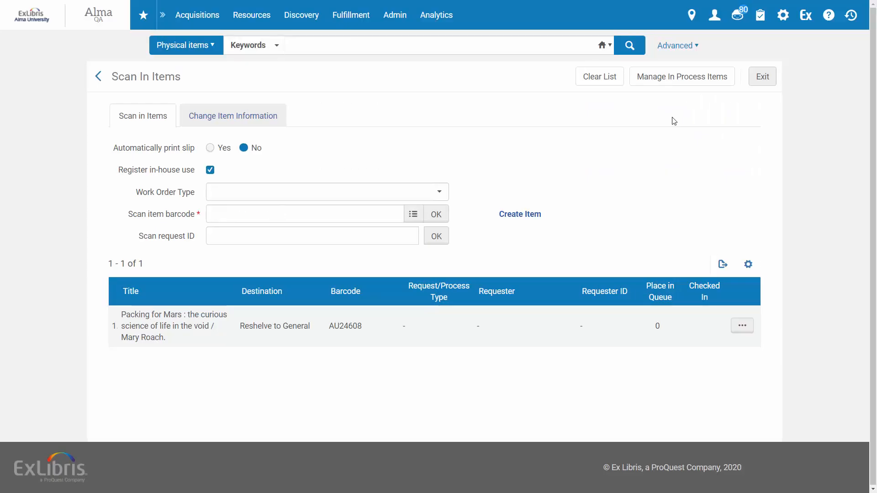
Scan in barcode 5417-10, then enter barcode 410-10 in the scan field
{"action": "left_click", "coordinate": [305, 213]}
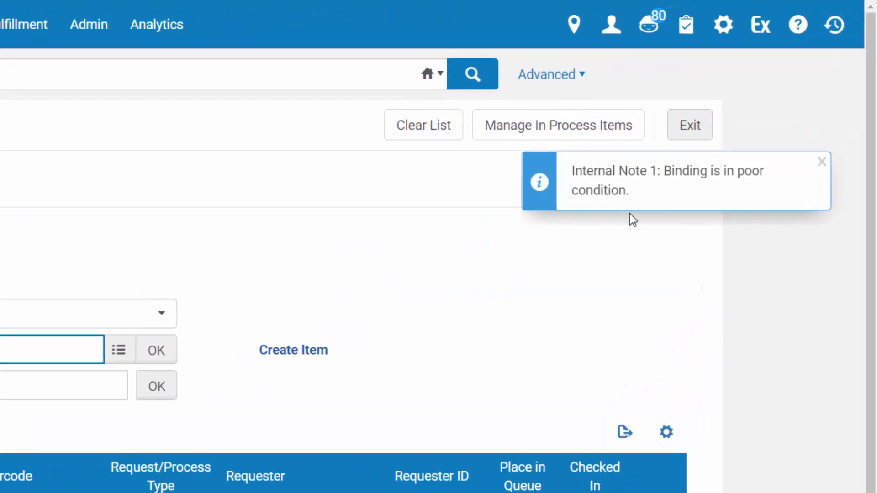
{"action": "mouse_move", "coordinate": [666, 208]}
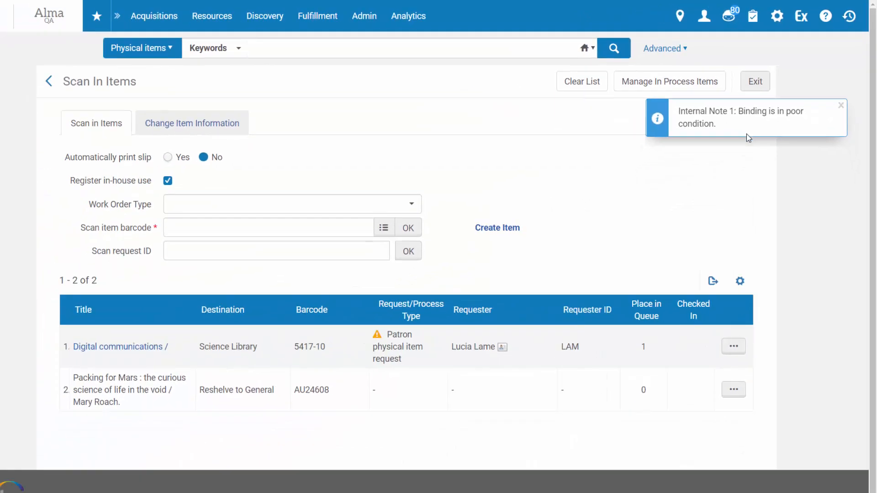
{"action": "type", "text": "410-10"}
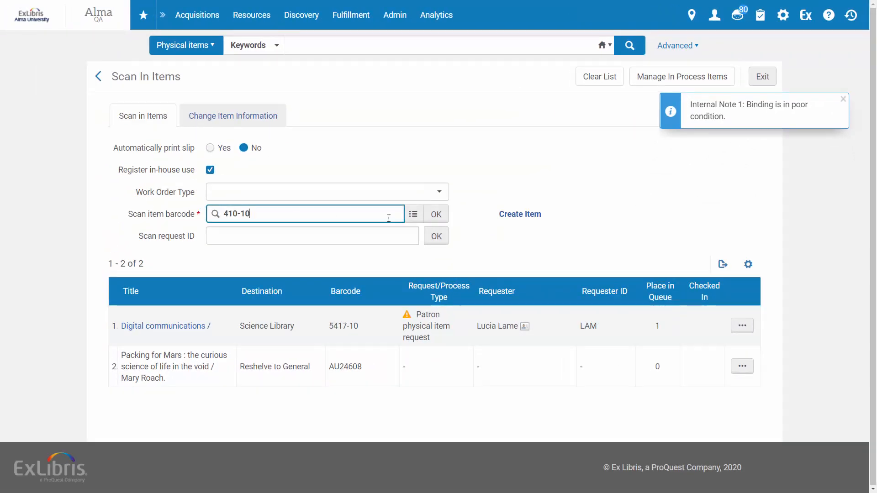
Scan in barcode 410-10 (Platon) for the On Hold Shelf, then go to fulfillment configuration
{"action": "left_click", "coordinate": [436, 214]}
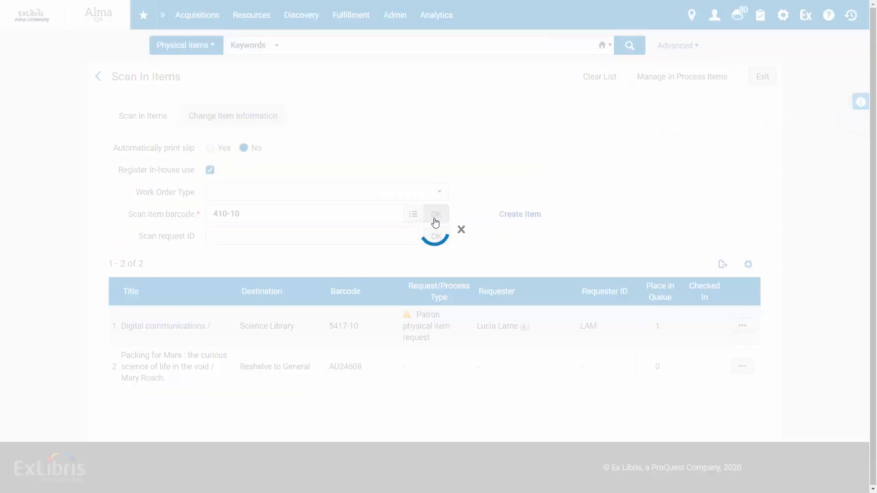
{"action": "left_click", "coordinate": [435, 214]}
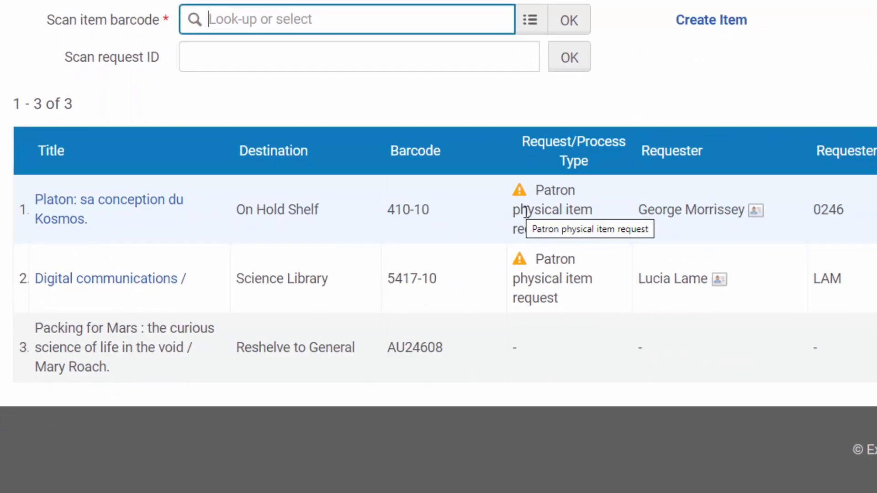
{"action": "mouse_move", "coordinate": [537, 246]}
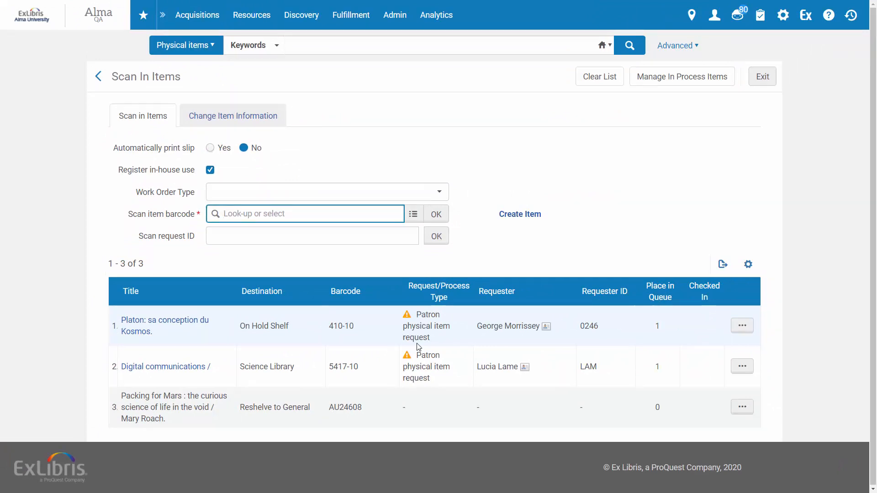
{"action": "left_click", "coordinate": [306, 213]}
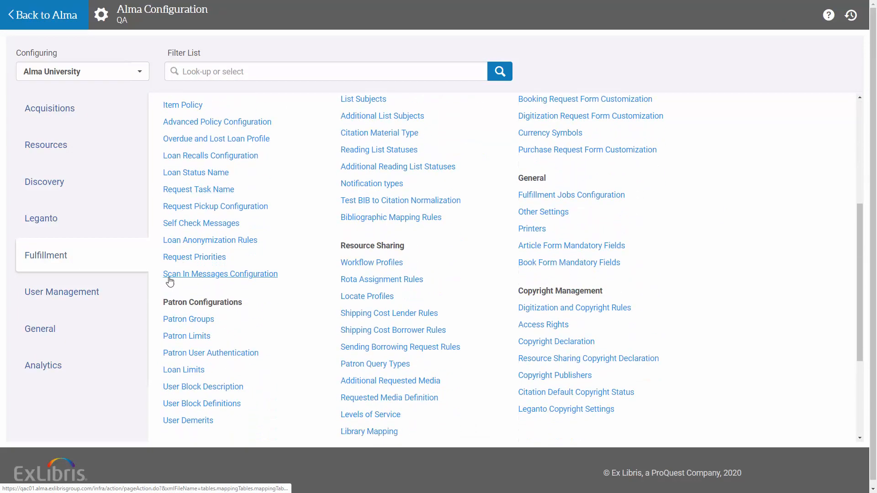
Show the Scan In Messages Configuration table under Fulfillment configuration
{"action": "left_click", "coordinate": [220, 273]}
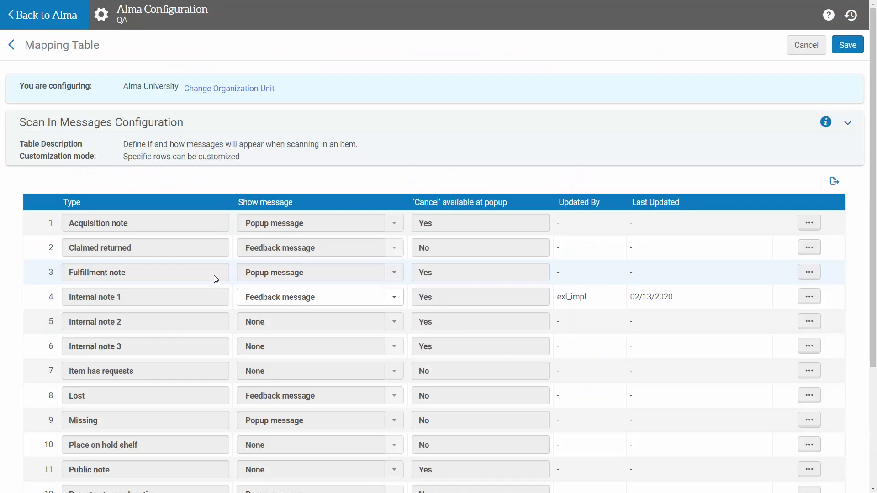
{"action": "scroll", "scroll_direction": "down", "scroll_amount": 3}
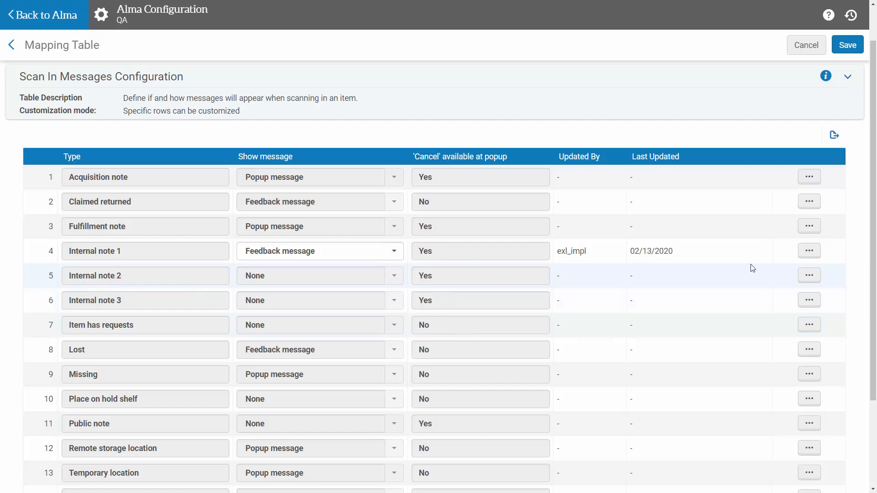
Set Internal note 2's Show message to Feedback message and save the table
{"action": "left_click", "coordinate": [847, 43]}
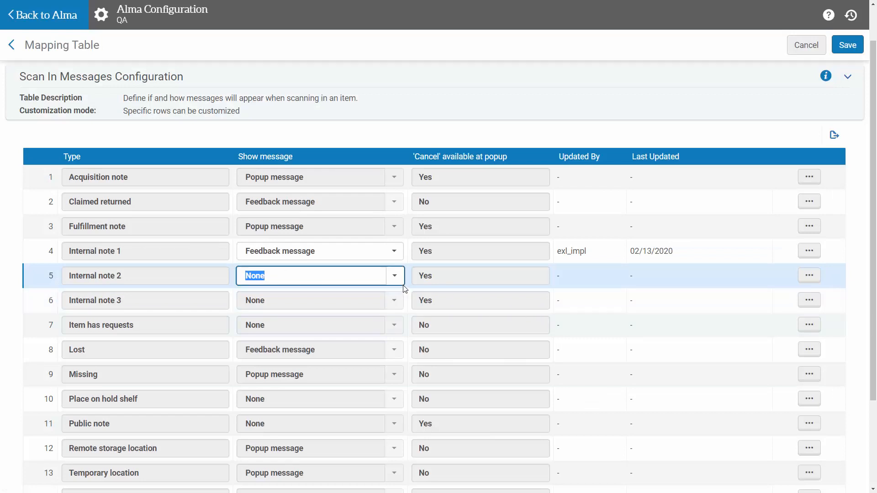
{"action": "left_click", "coordinate": [394, 275]}
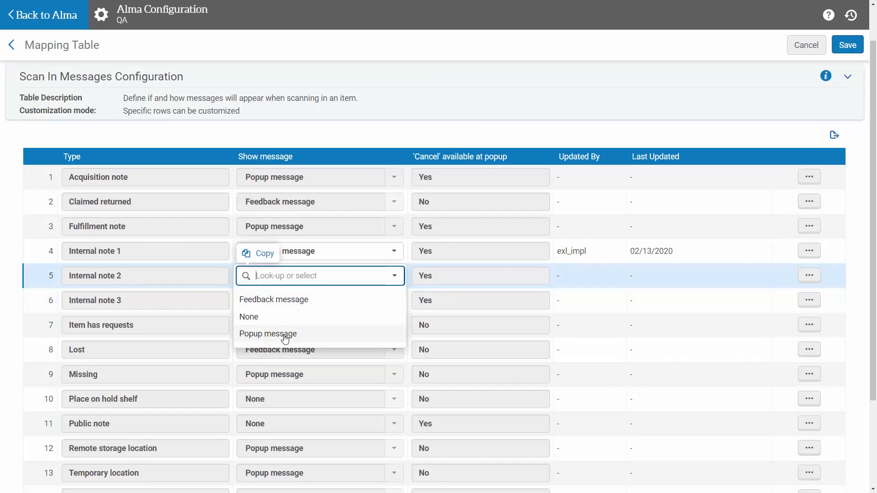
{"action": "left_click", "coordinate": [273, 300]}
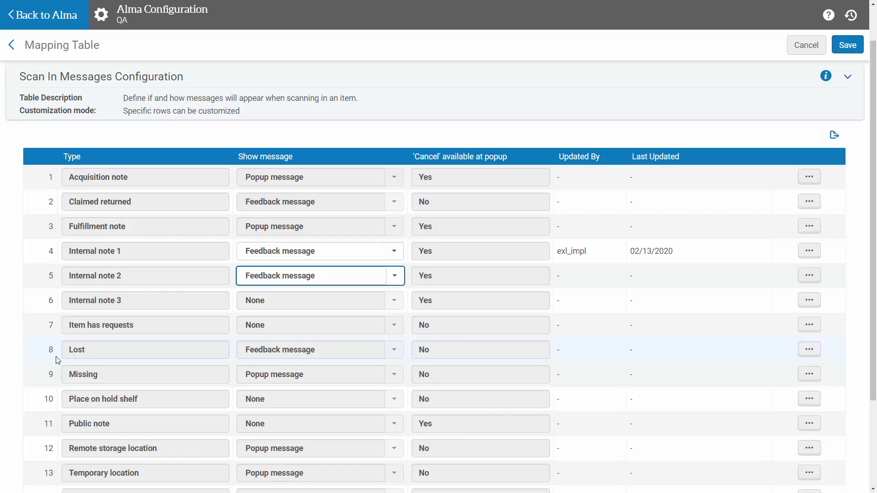
{"action": "left_click", "coordinate": [848, 45]}
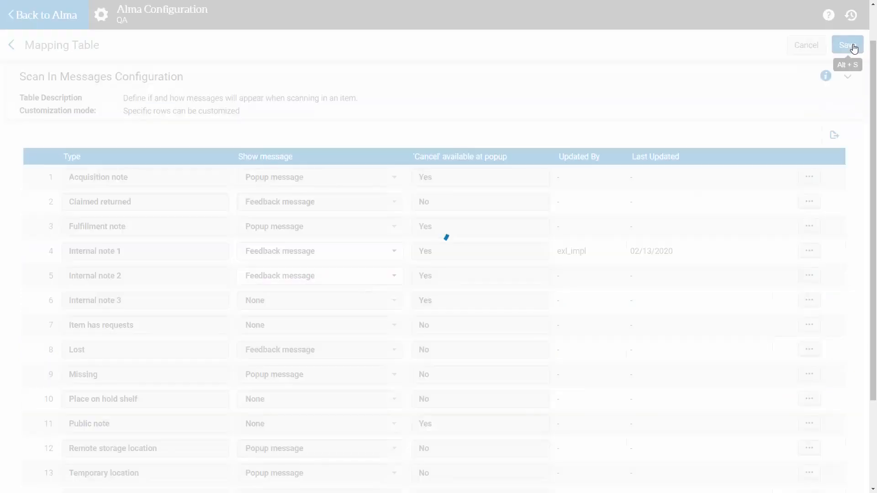